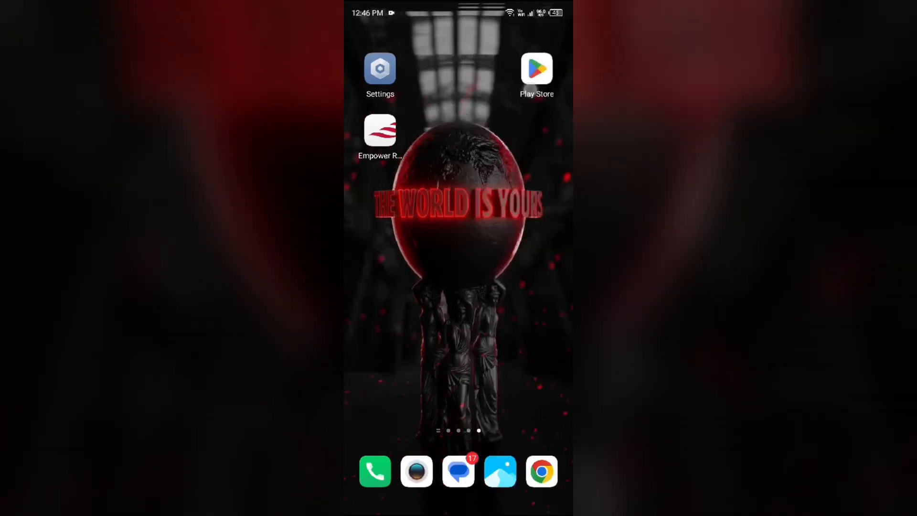
# Search the Play Store for 'em' and open the installed Empower® app's listing.
pyautogui.click(536, 70)
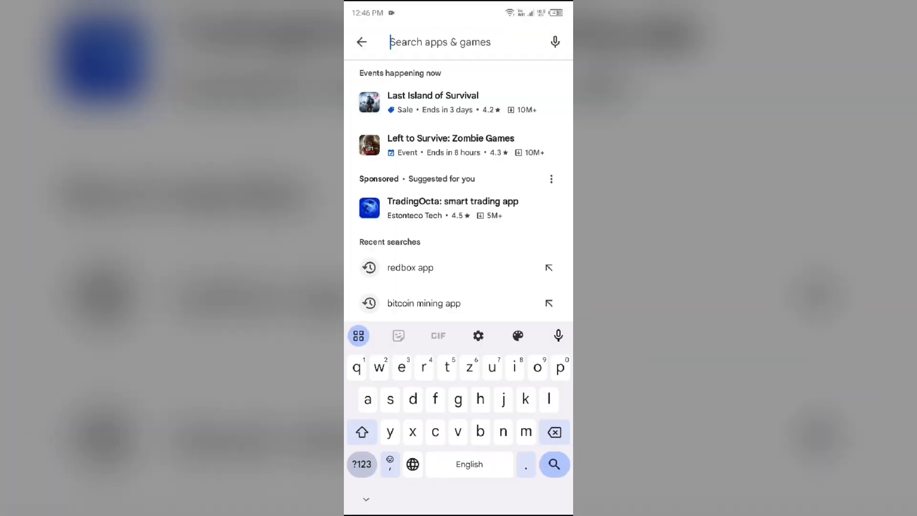
pyautogui.write('em')
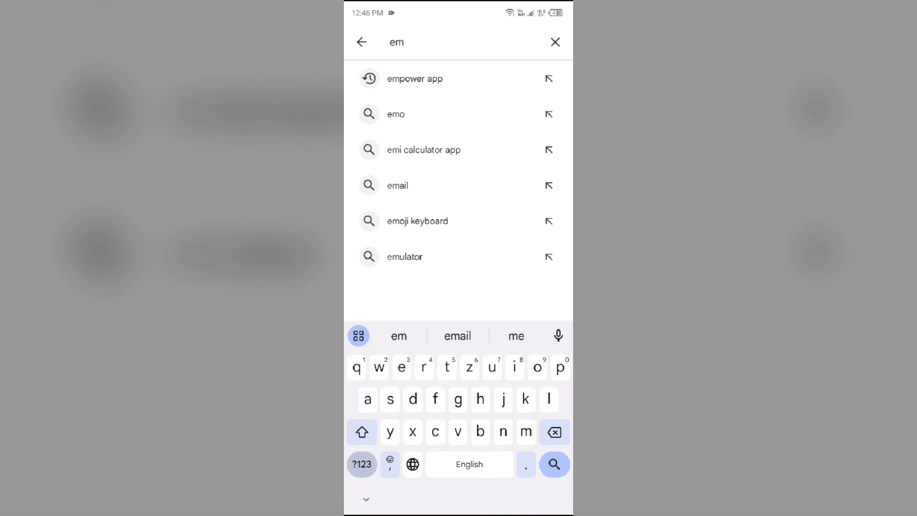
pyautogui.click(416, 78)
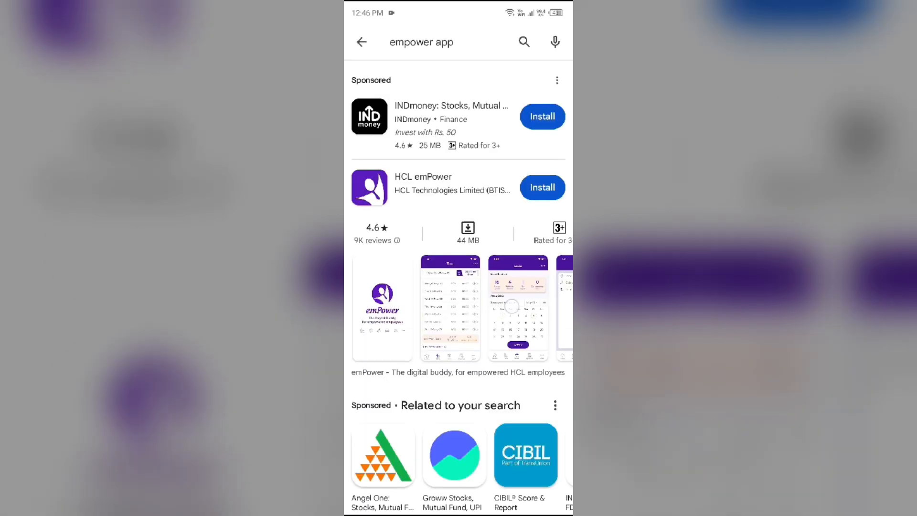
pyautogui.scroll(-3)
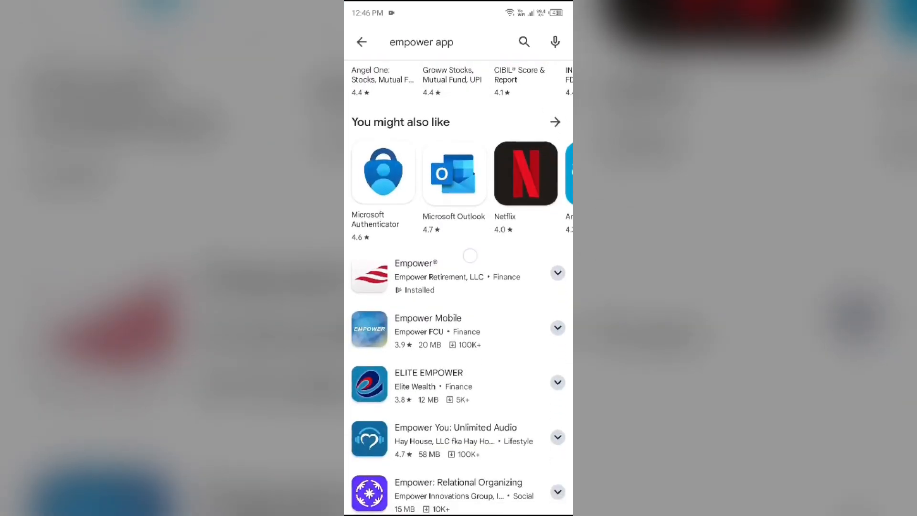
pyautogui.click(416, 277)
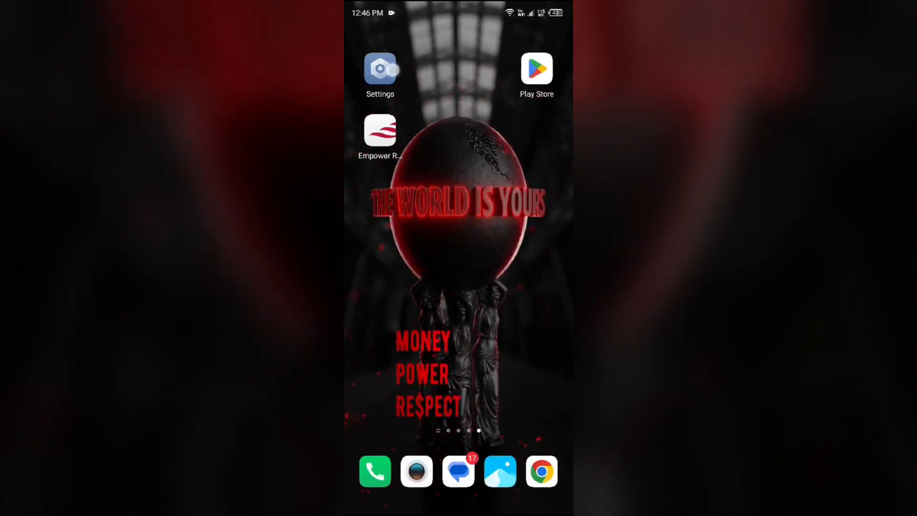
# In Settings App Management, force stop Empower RET and confirm with OK.
pyautogui.click(380, 68)
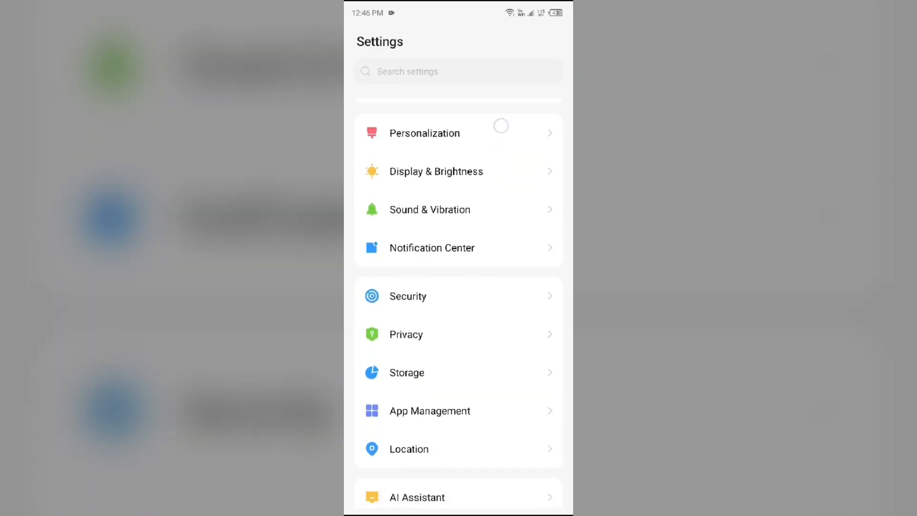
pyautogui.click(429, 410)
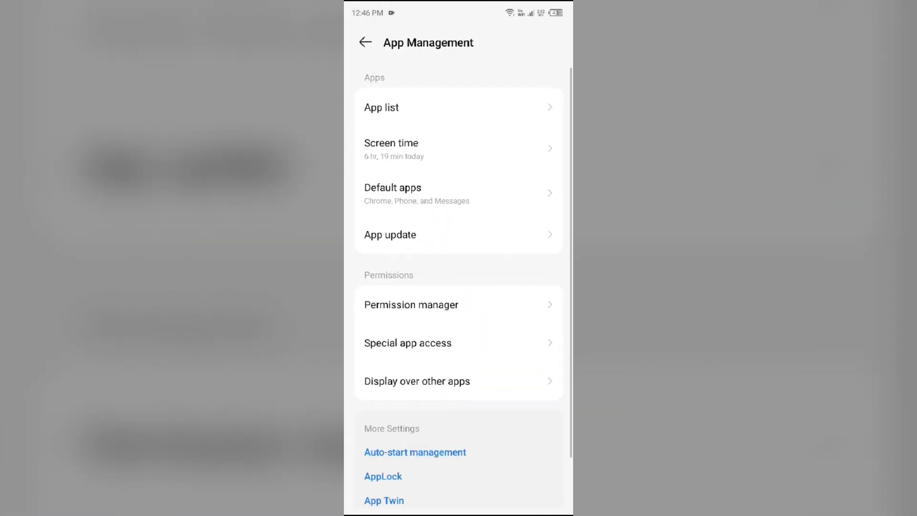
pyautogui.click(382, 107)
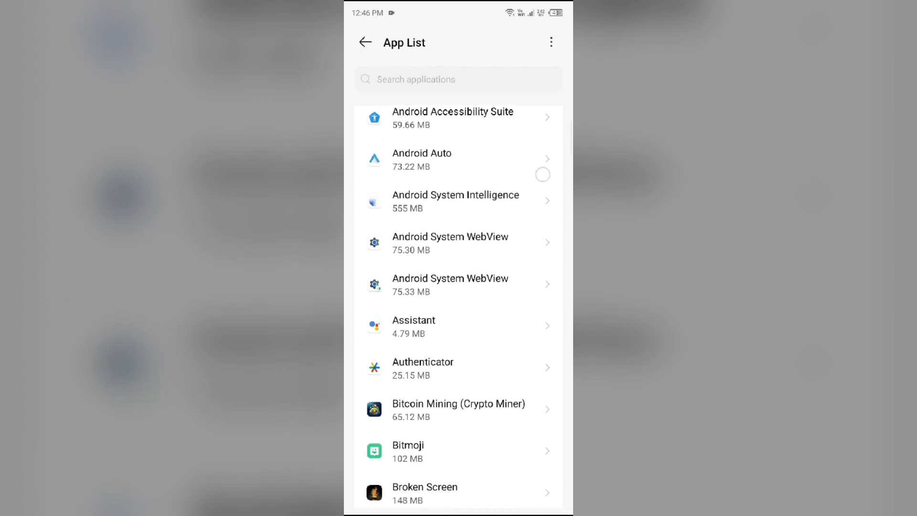
pyautogui.scroll(-3)
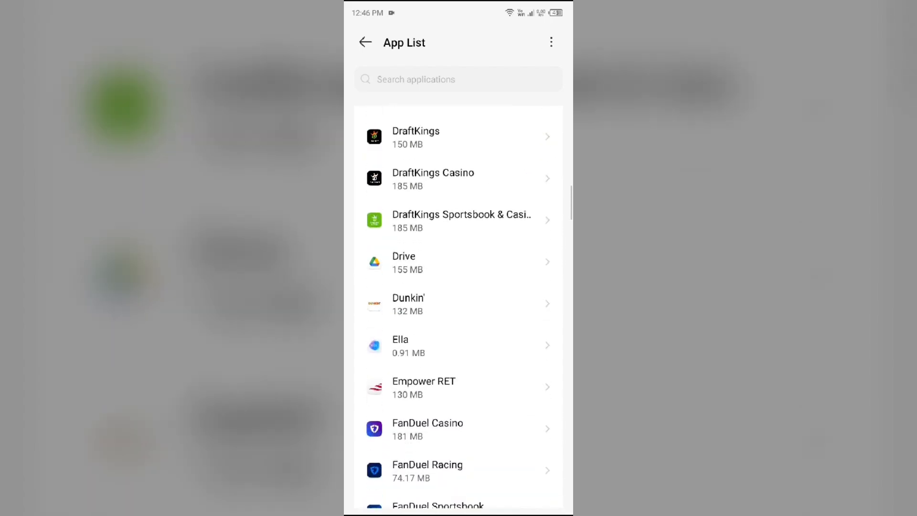
pyautogui.click(424, 387)
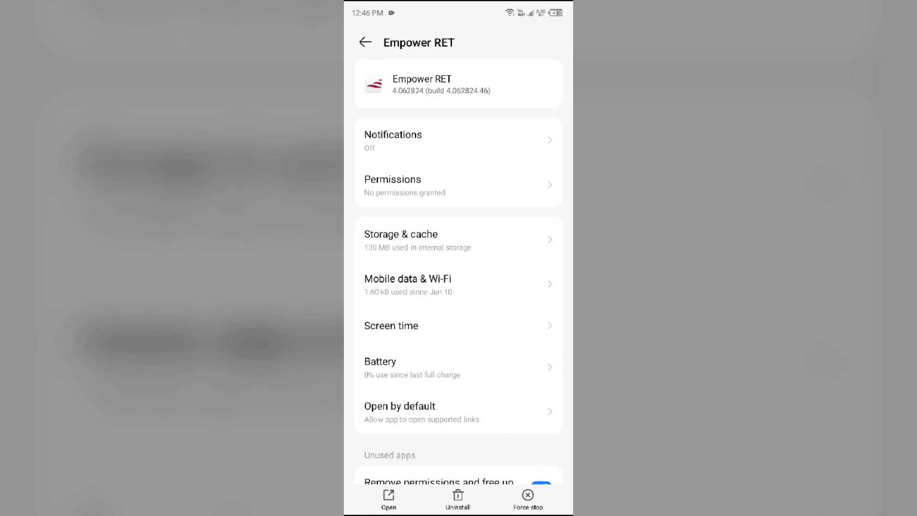
pyautogui.click(527, 499)
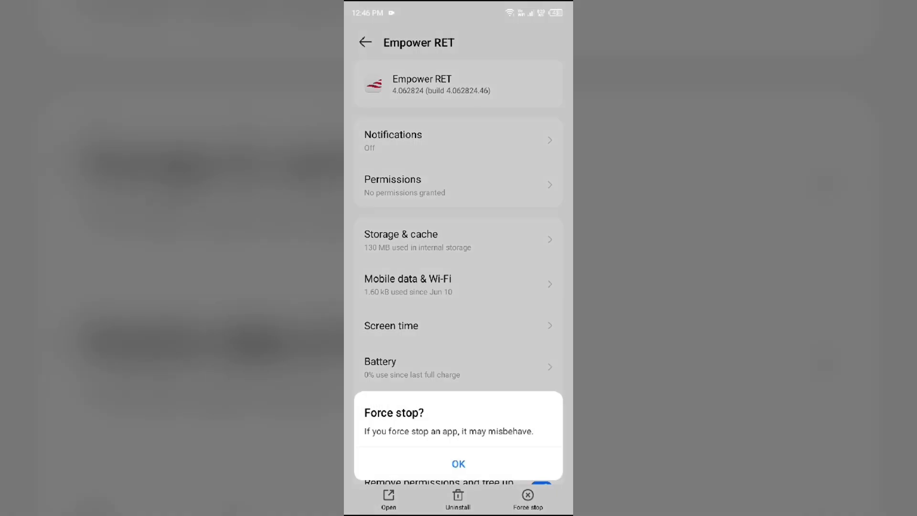
pyautogui.click(458, 464)
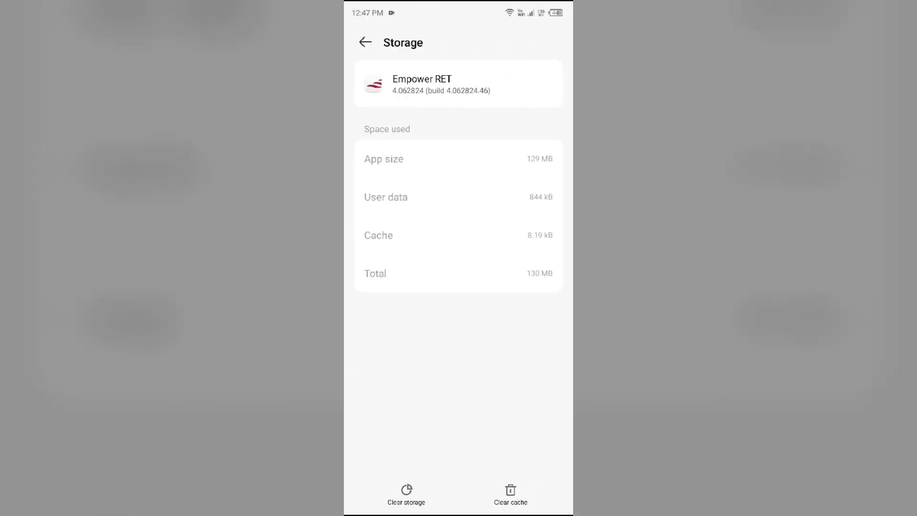
# Clear Empower RET's 8.19 kB cache from its Storage page.
pyautogui.click(510, 494)
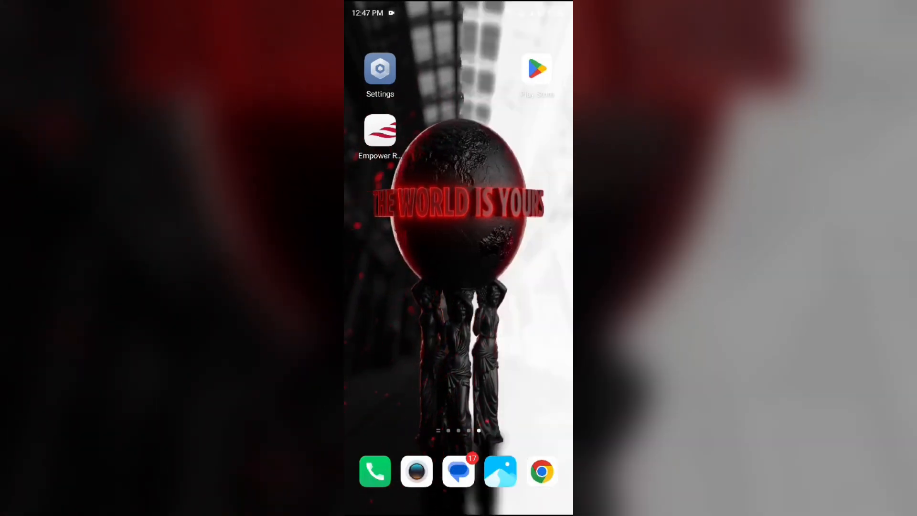
# In Quick Settings, toggle mobile data, then Wi-Fi, then airplane mode off and back on.
pyautogui.scroll(-3)
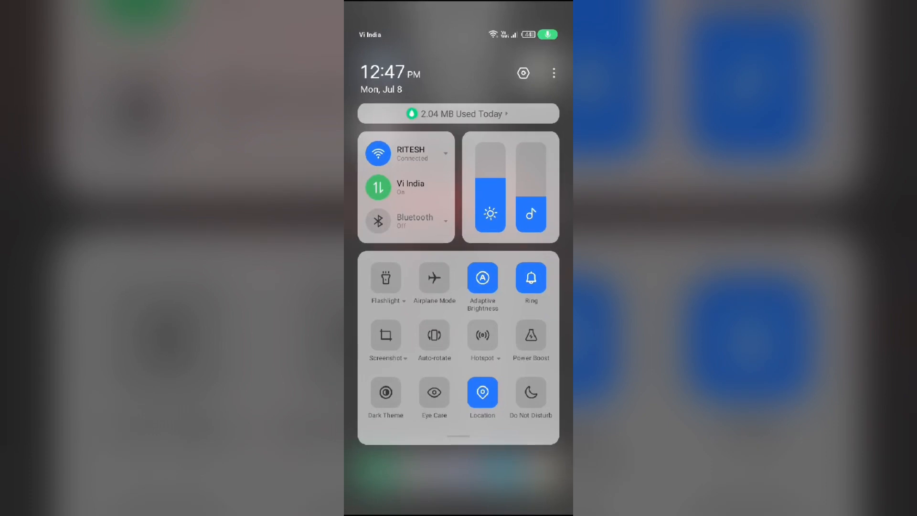
pyautogui.click(378, 187)
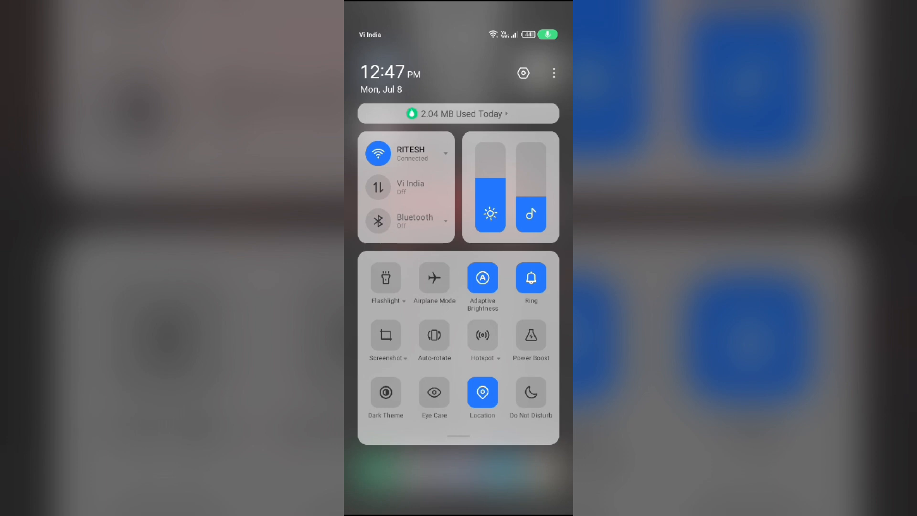
pyautogui.click(377, 186)
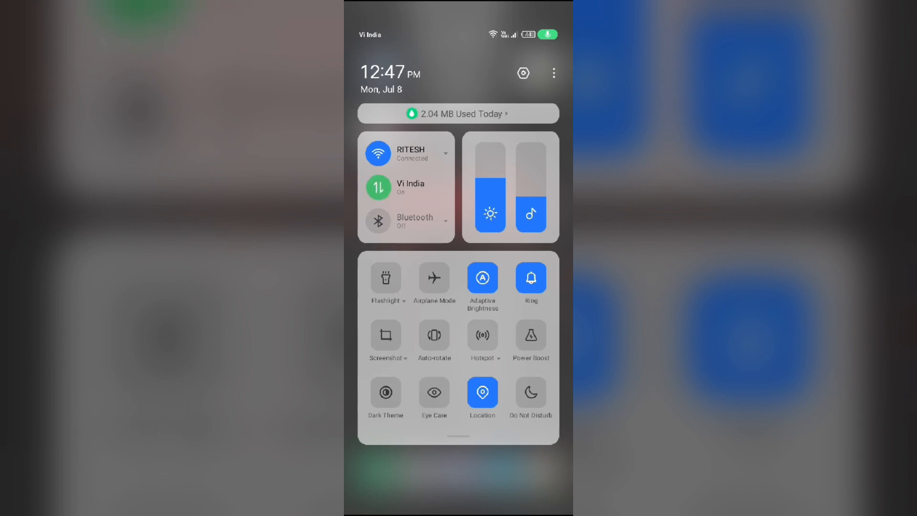
pyautogui.click(378, 153)
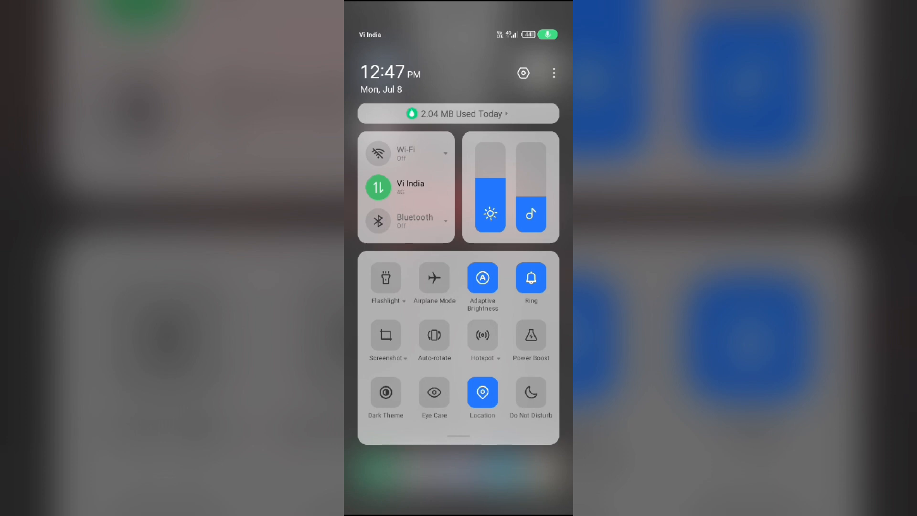
pyautogui.click(378, 153)
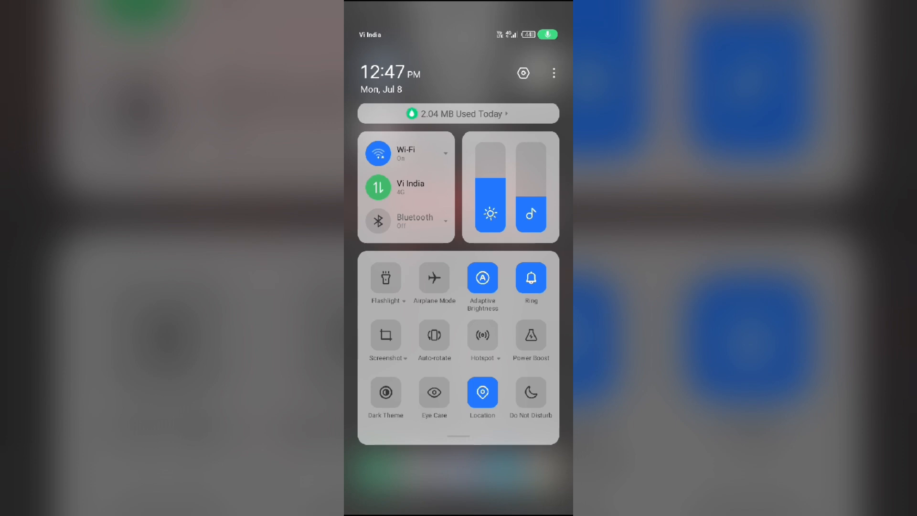
pyautogui.click(434, 278)
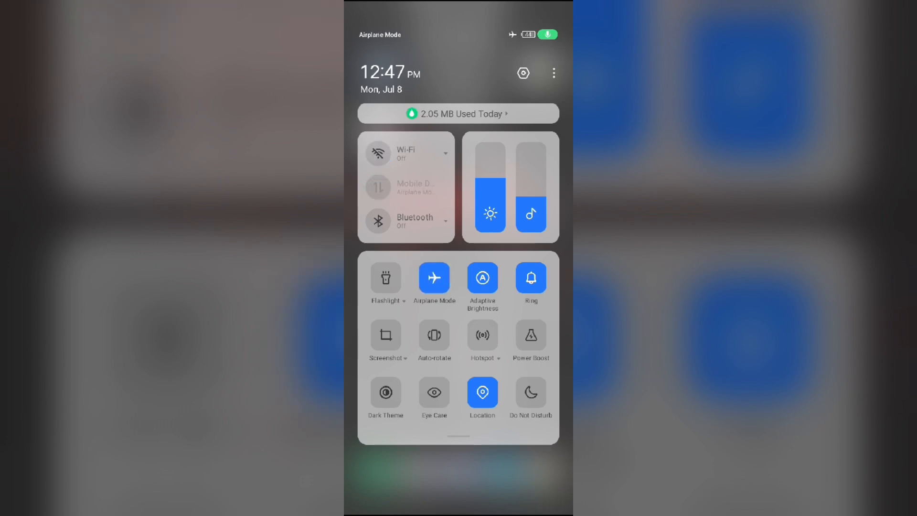
pyautogui.click(434, 278)
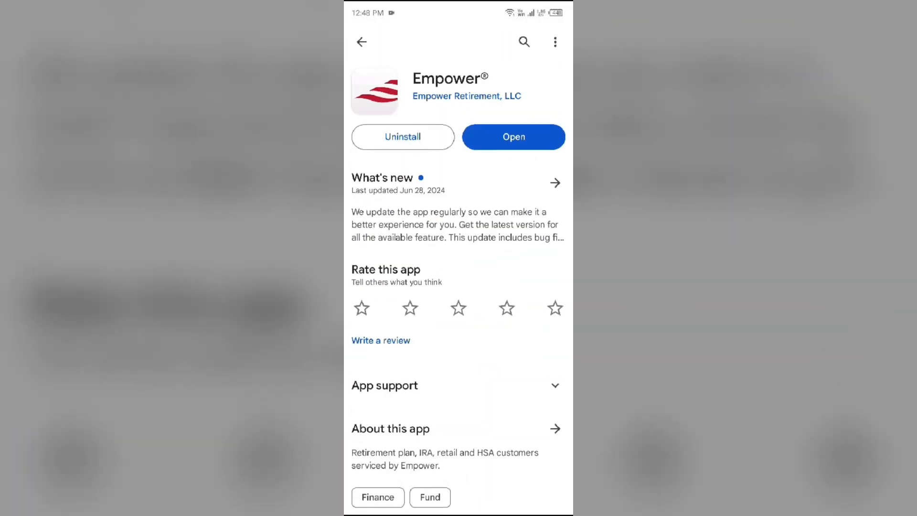
# Uninstall Empower® from its Play Store page, confirm, and start a fresh install.
pyautogui.click(513, 137)
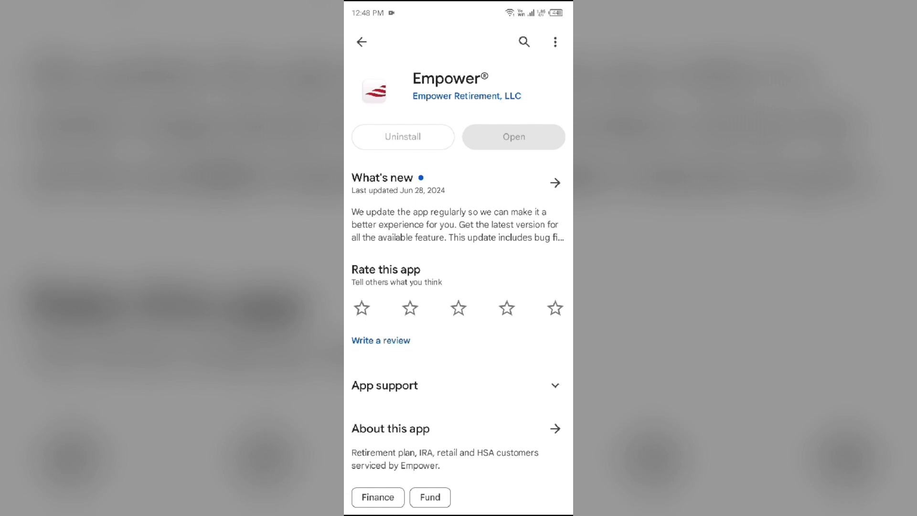
pyautogui.click(402, 137)
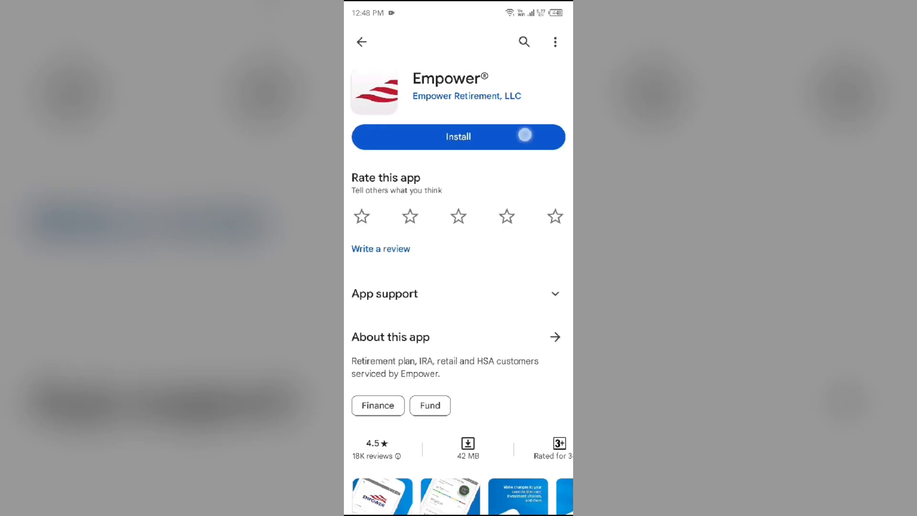
pyautogui.click(457, 137)
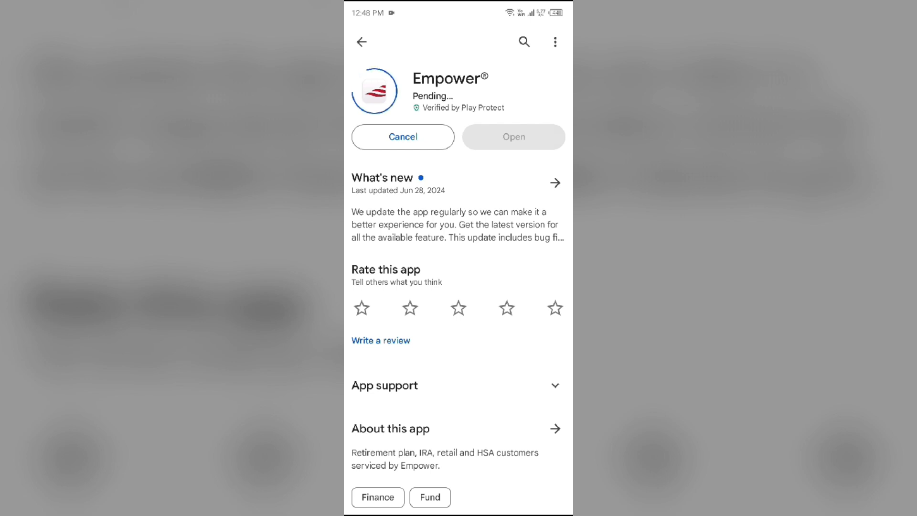